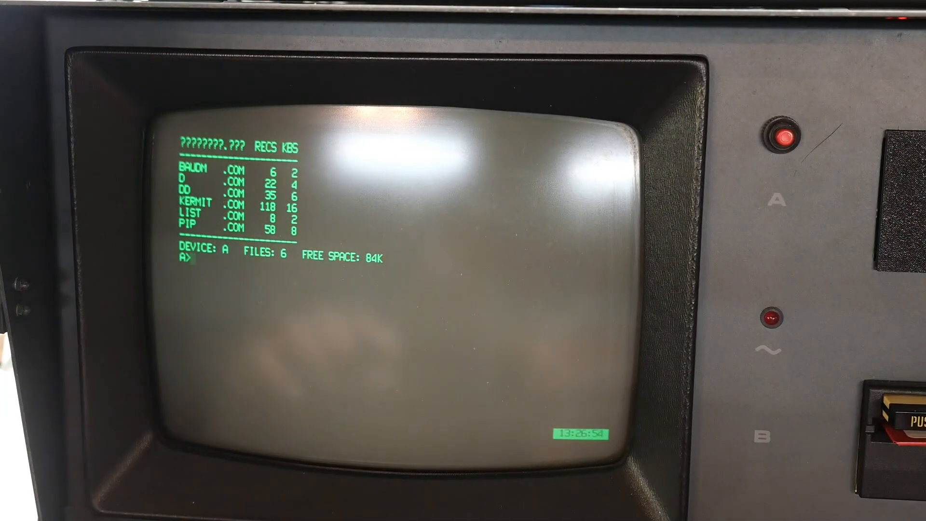
Run kermit at the A> prompt and show its command help list with ?
text(ker)
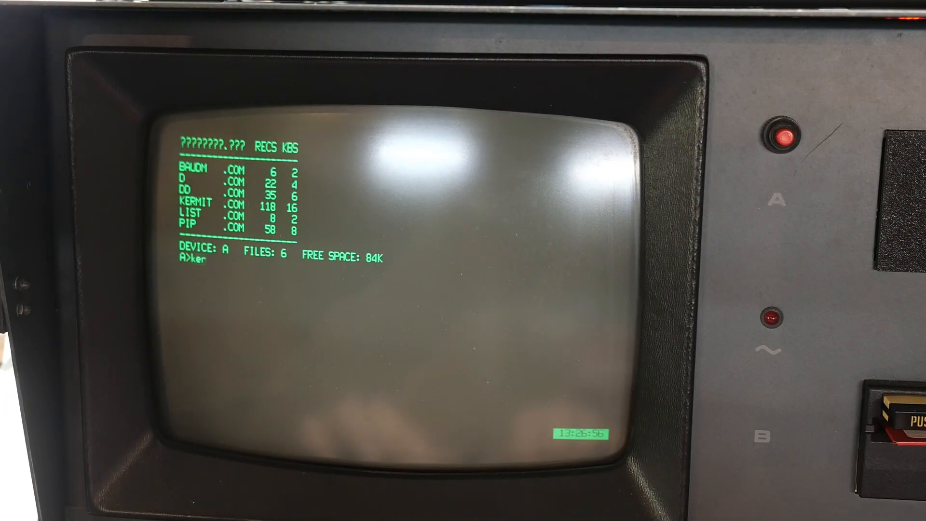
text(ermit)
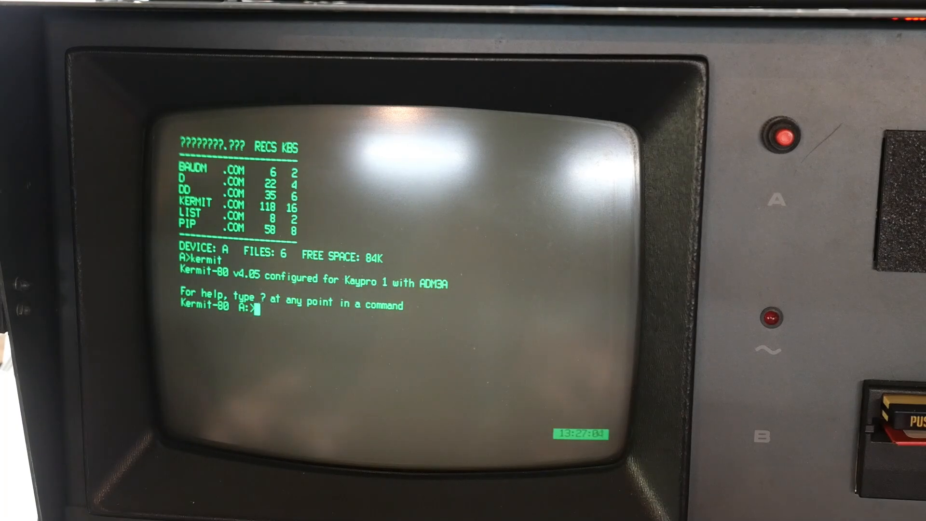
text(?)
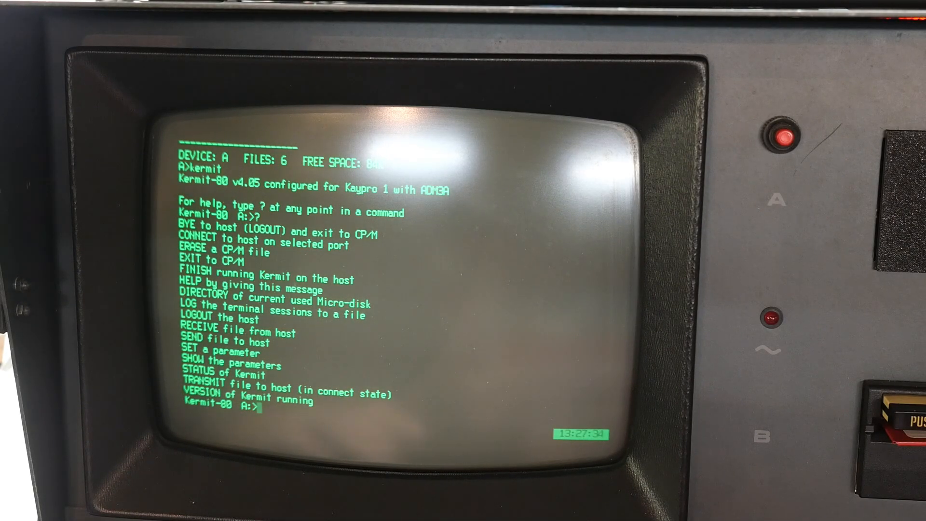
text(x)
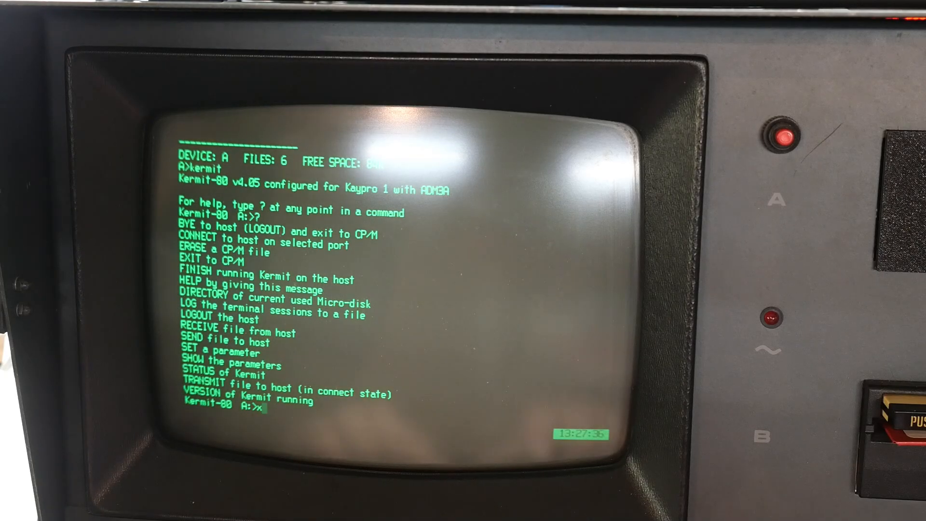
Exit Kermit-80 back to CP/M, list drive A, and begin the BAUD command
text(exi)
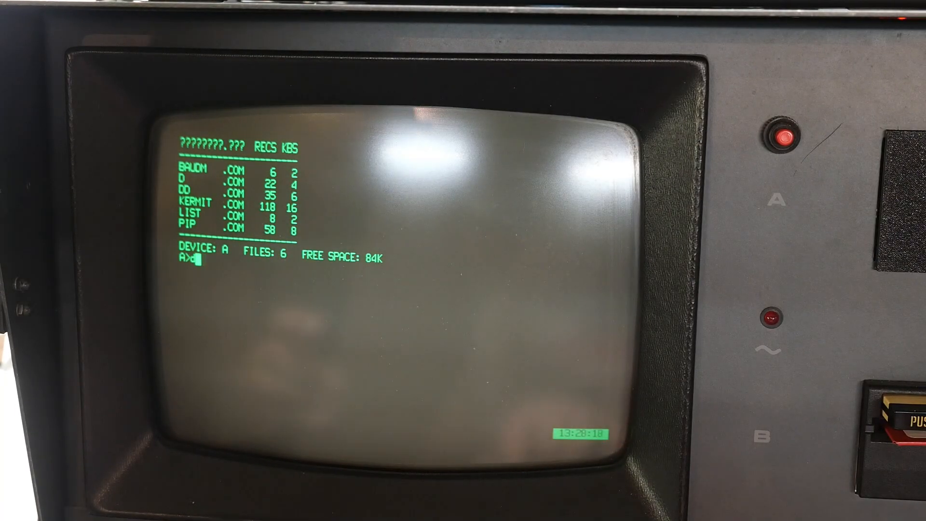
text(dbau)
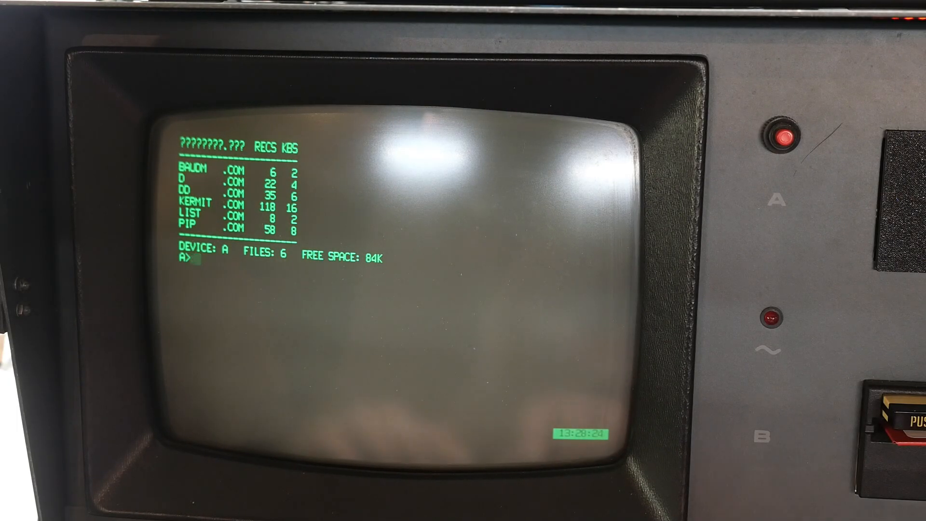
text(baud)
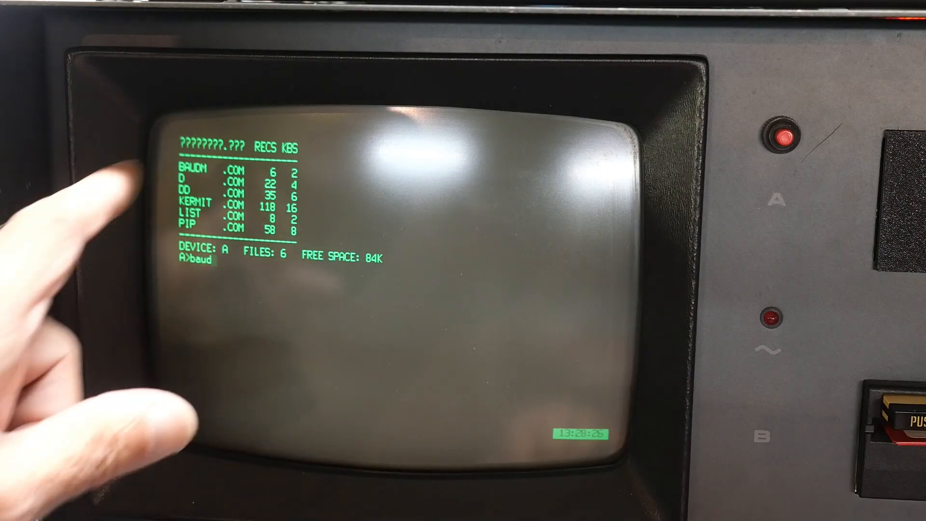
Run BAUDM choosing G for 9600 baud, then relaunch Kermit-80
text(m)
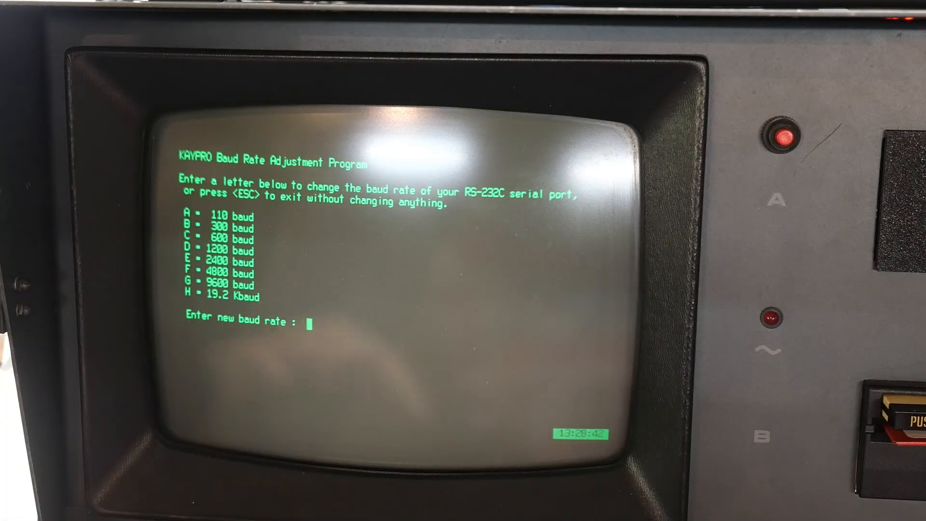
text(G)
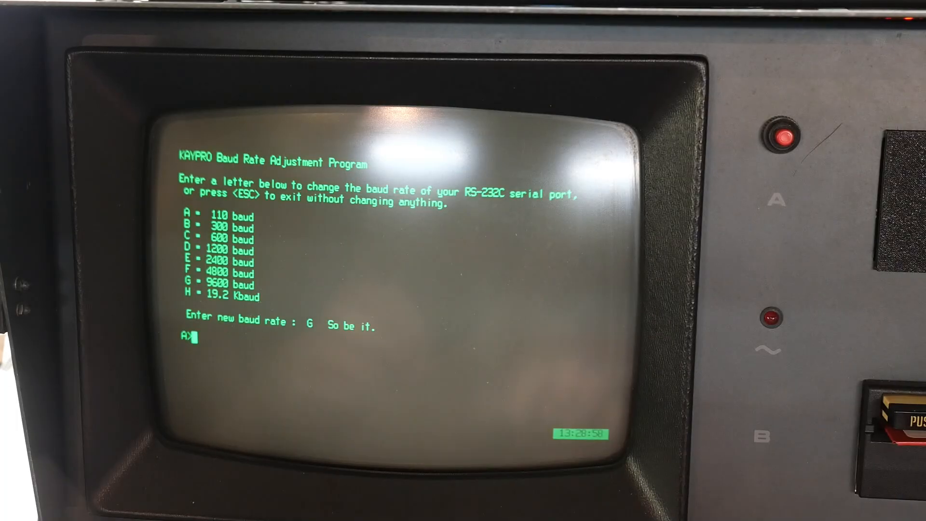
text(kerm)
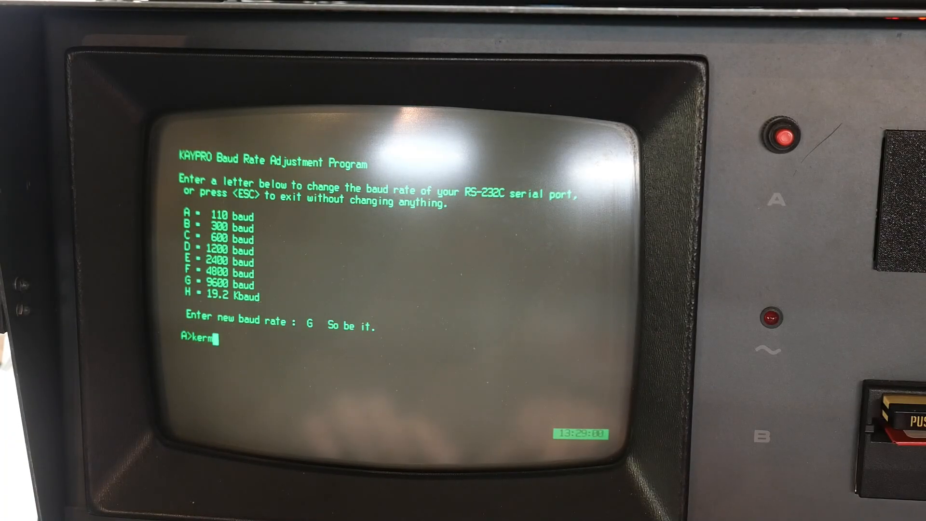
text(it)
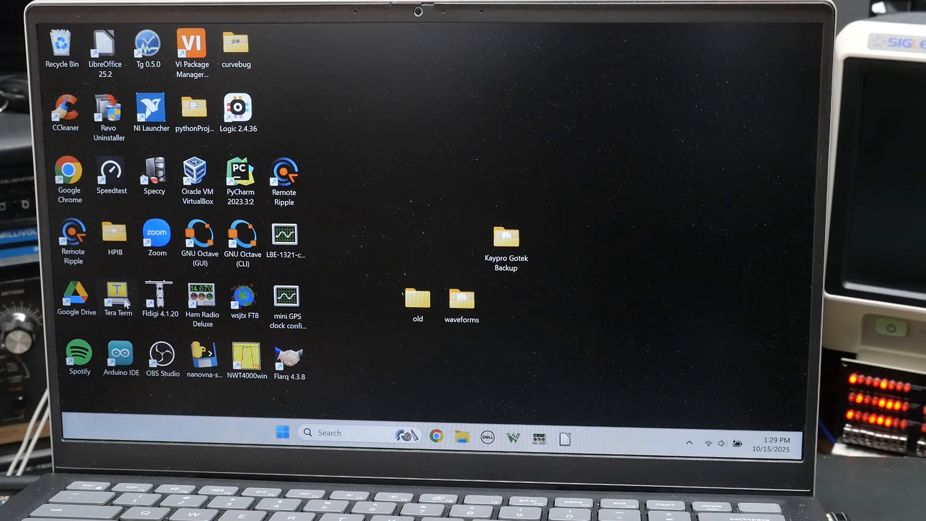
Launch Tera Term on a Serial COM5 connection and bring up Setup > Serial port
double_click(118, 293)
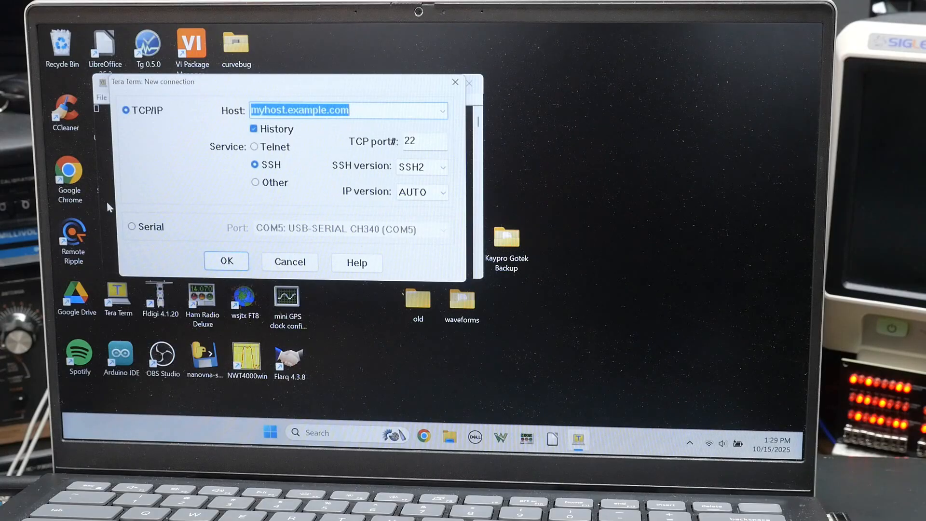
mouse_move(127, 238)
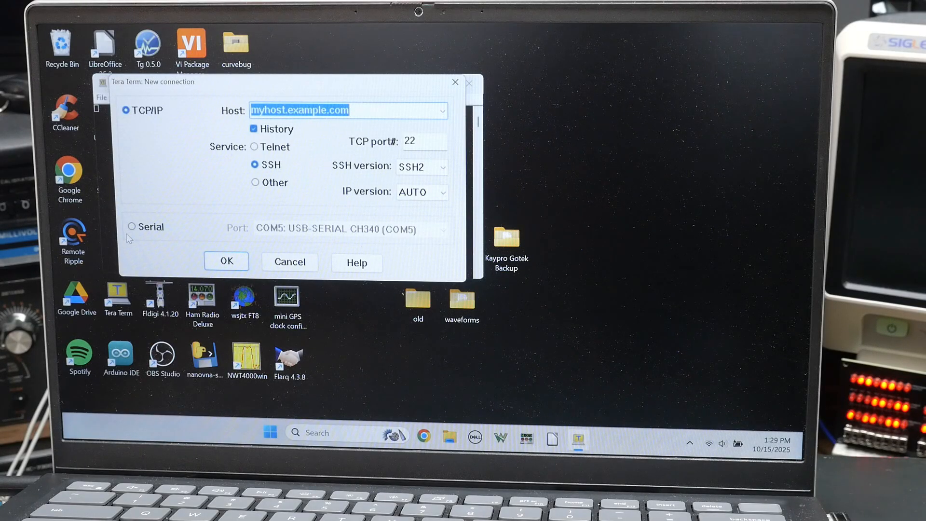
click(132, 225)
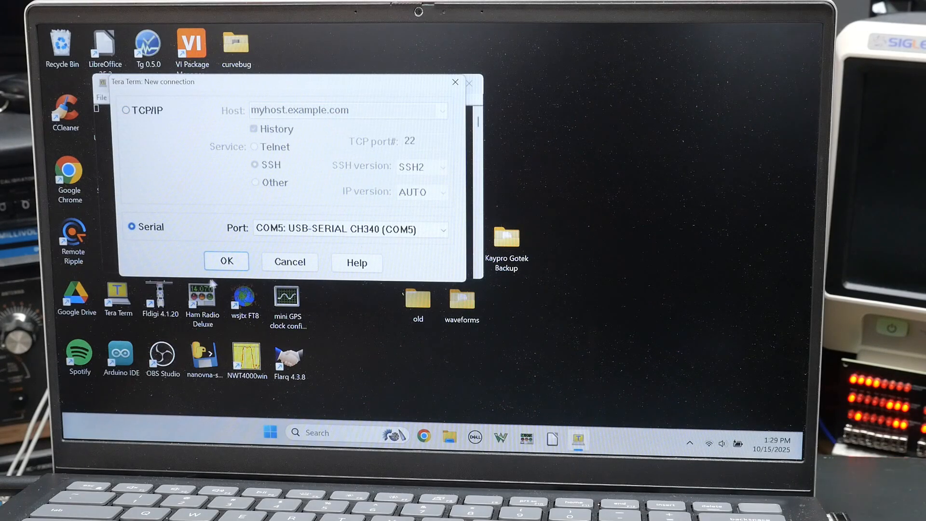
click(226, 260)
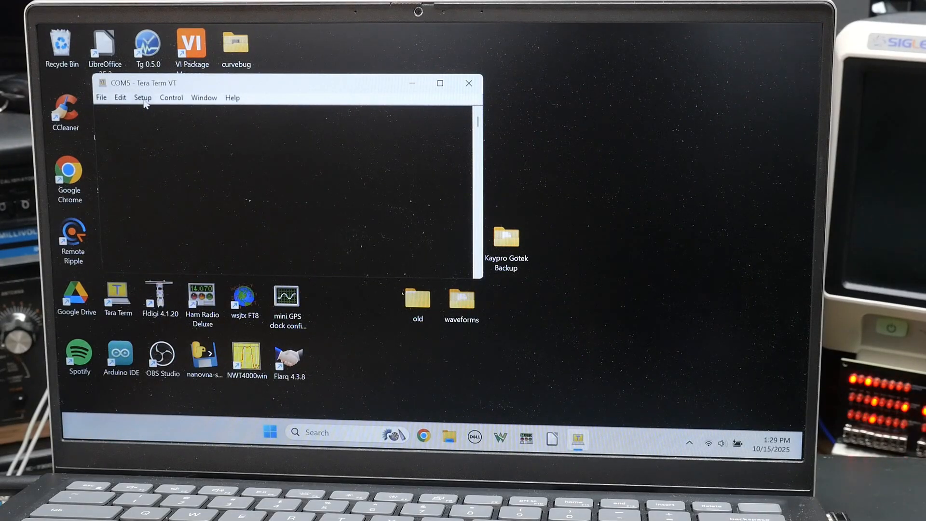
click(143, 98)
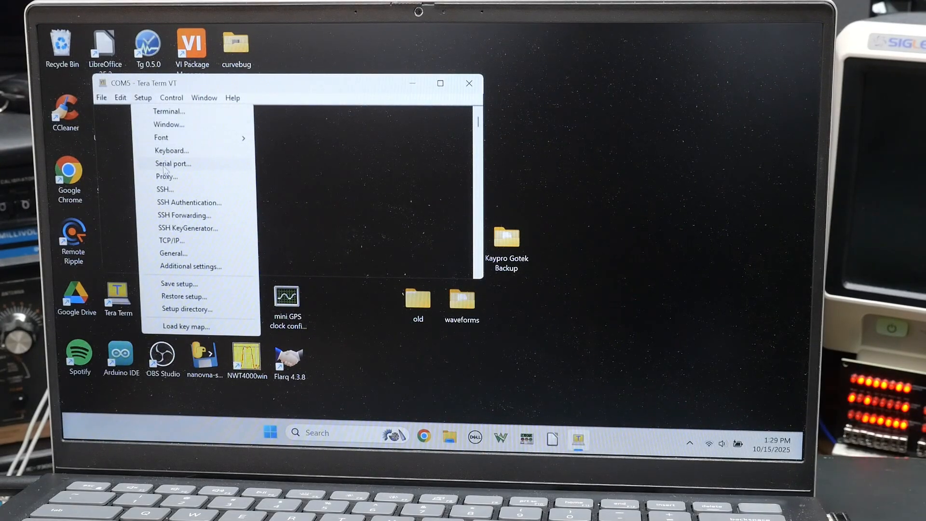
click(173, 163)
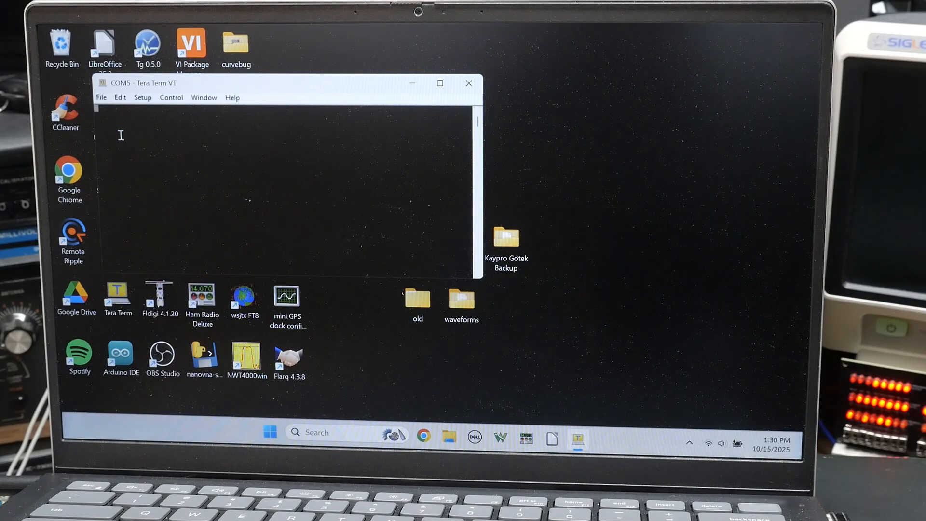
Bring up the Kermit Send file dialog via File > Transfer > Kermit
click(100, 98)
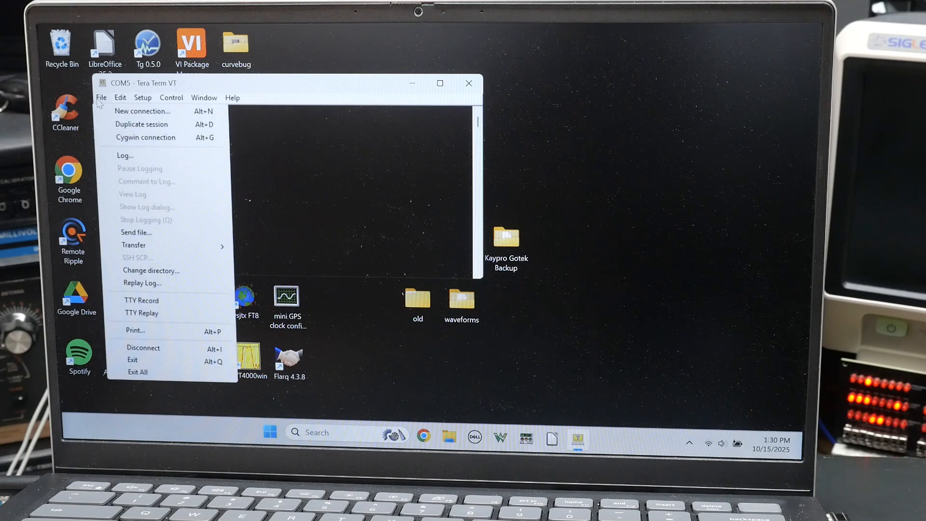
mouse_move(133, 245)
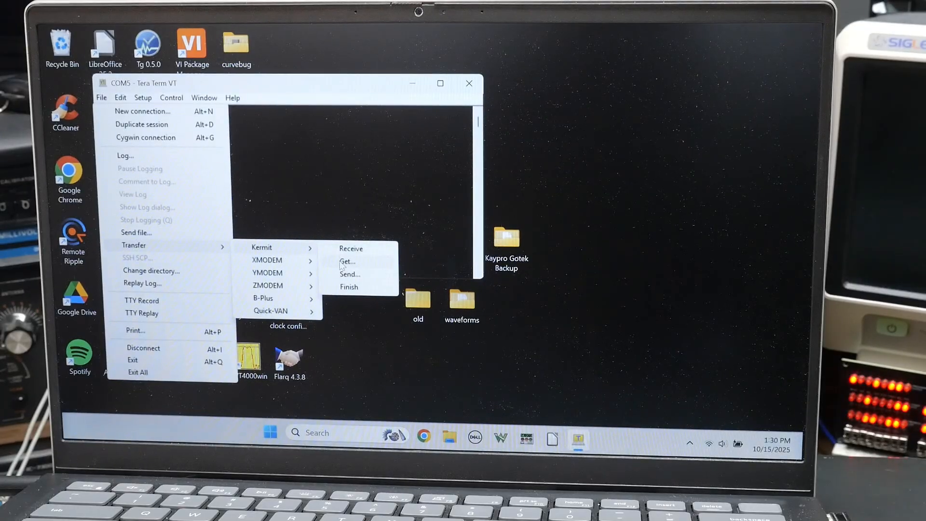
click(349, 273)
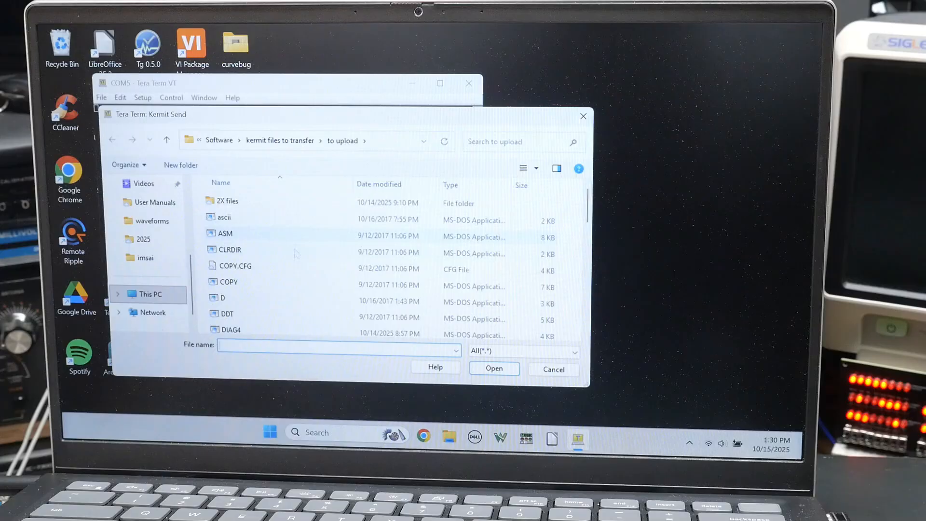
Select DUMP in the upload folder and start its Kermit send to the Kaypro
scroll(down, 3)
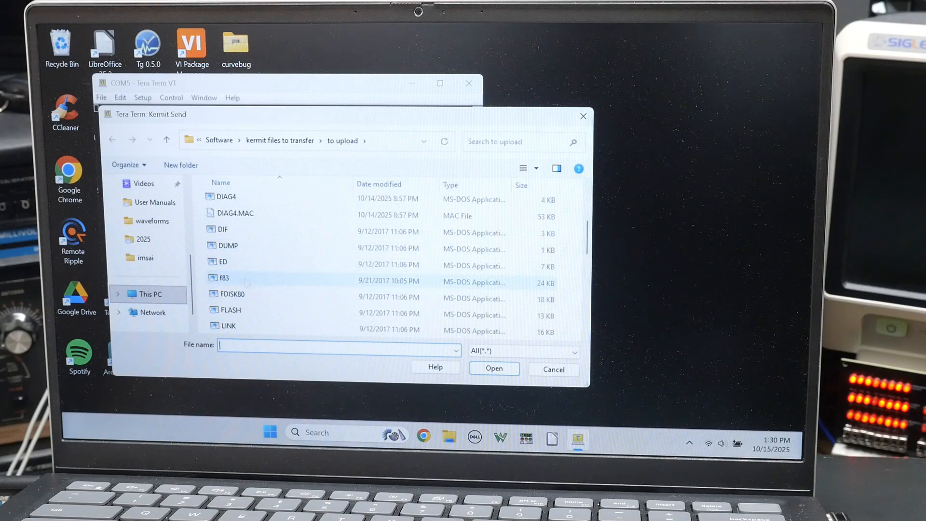
scroll(down, 3)
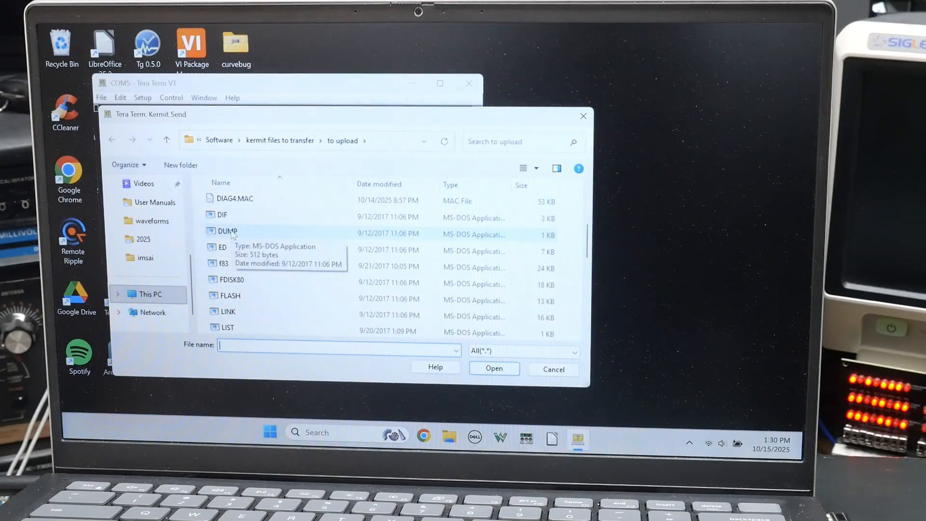
click(226, 230)
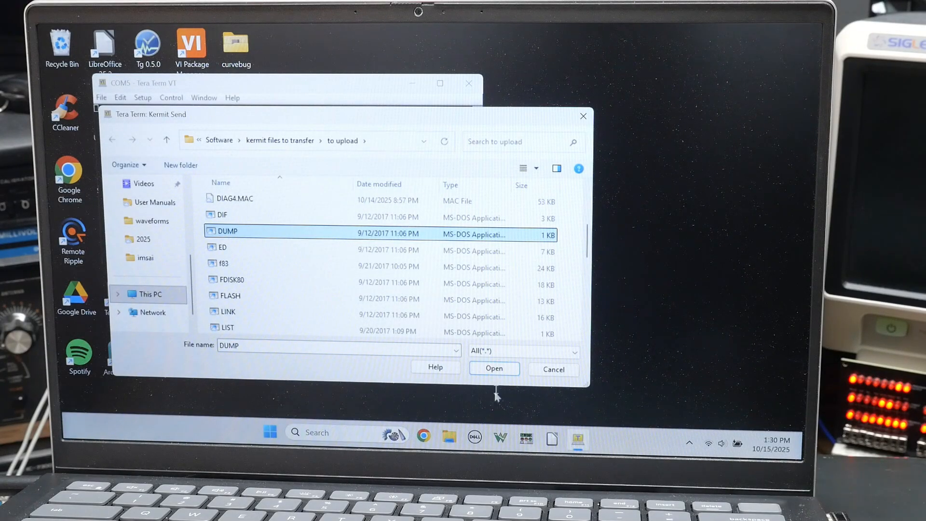
click(494, 367)
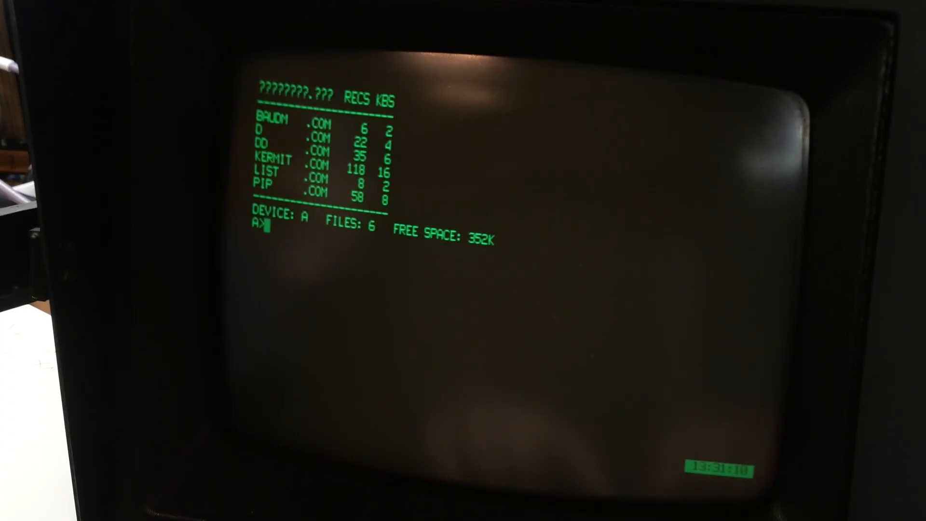
Run BAUDM with G for 9600 baud, then start Kermit-80 on the Kaypro
text(baudm)
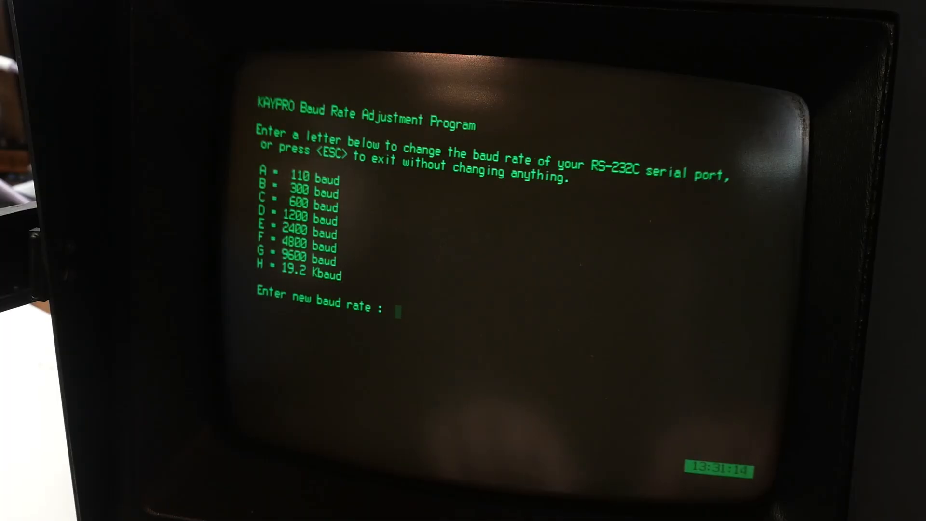
text(G  So be it.)
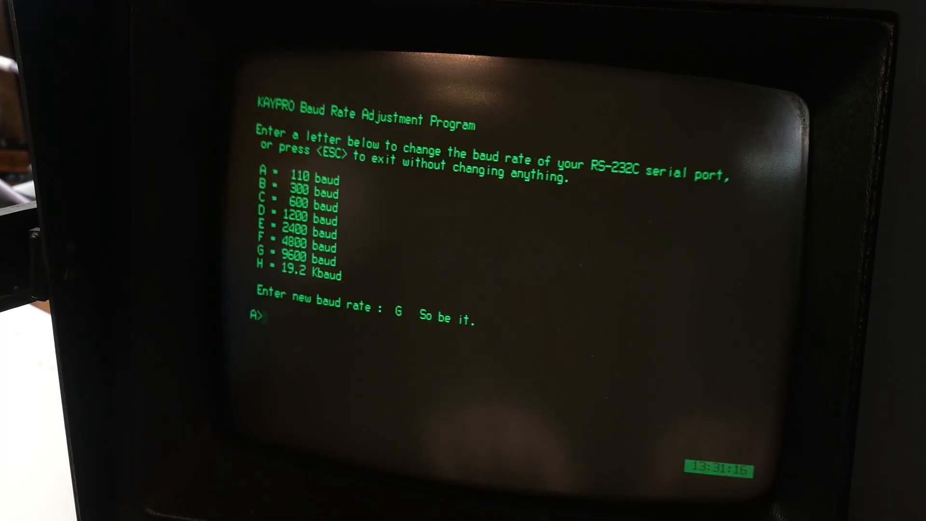
text(kermit)
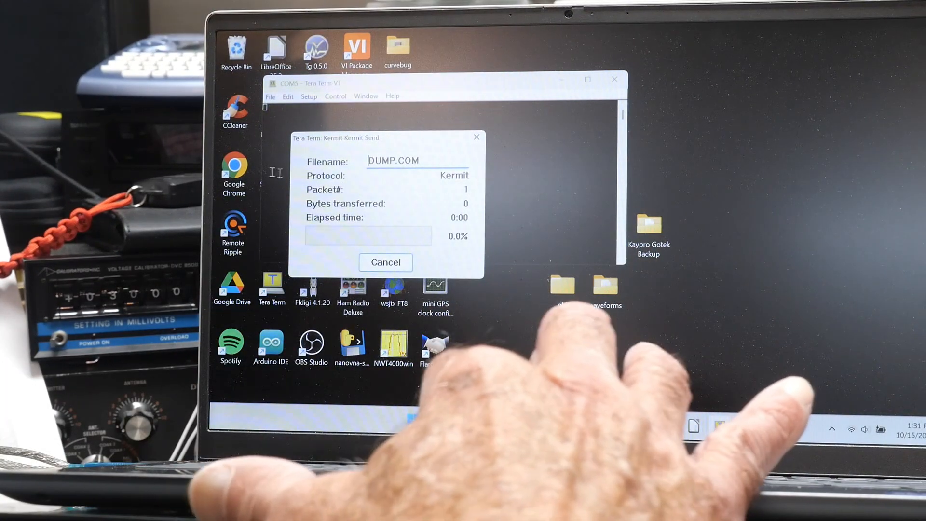
Cancel the stalled DUMP.COM send and start a fresh Kermit send of DUMP
click(385, 262)
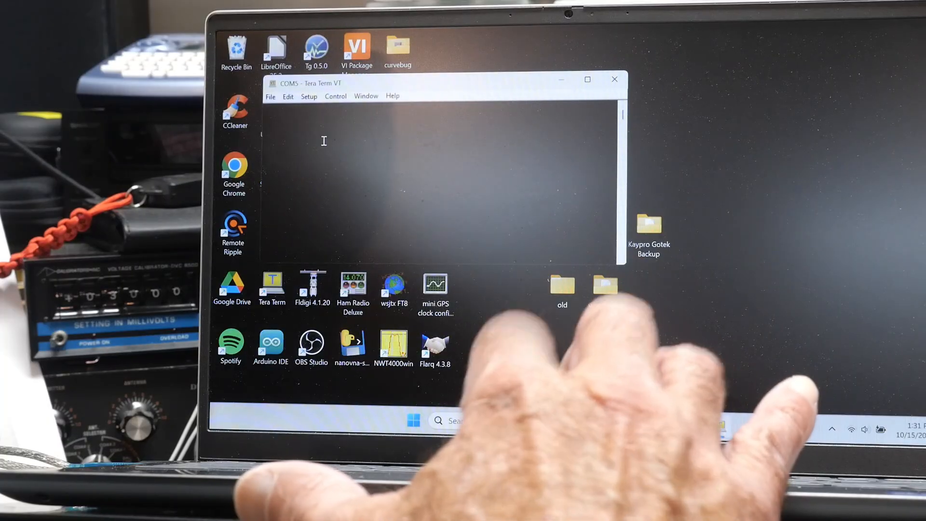
click(270, 96)
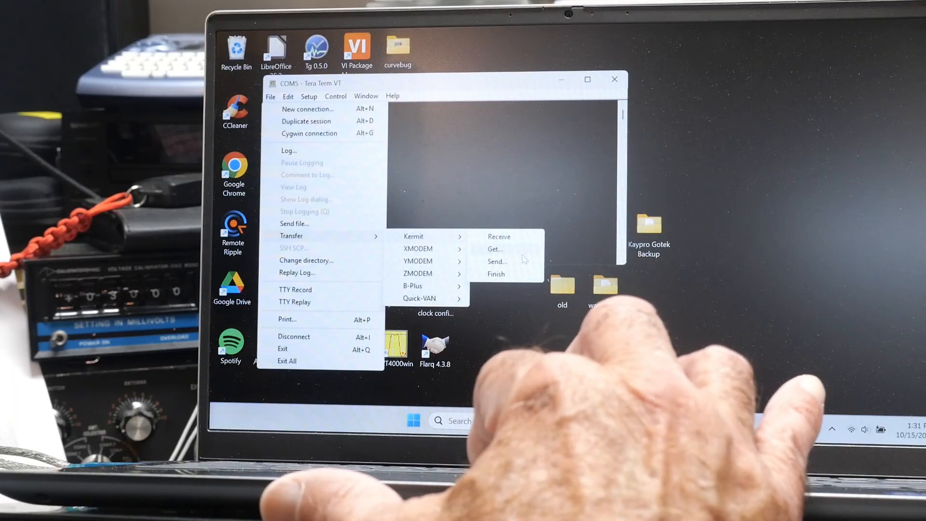
click(496, 262)
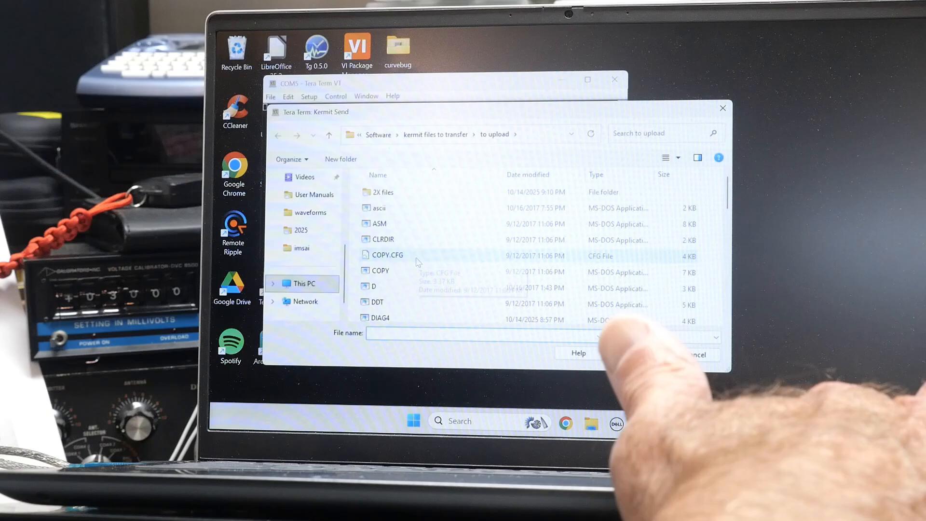
click(379, 270)
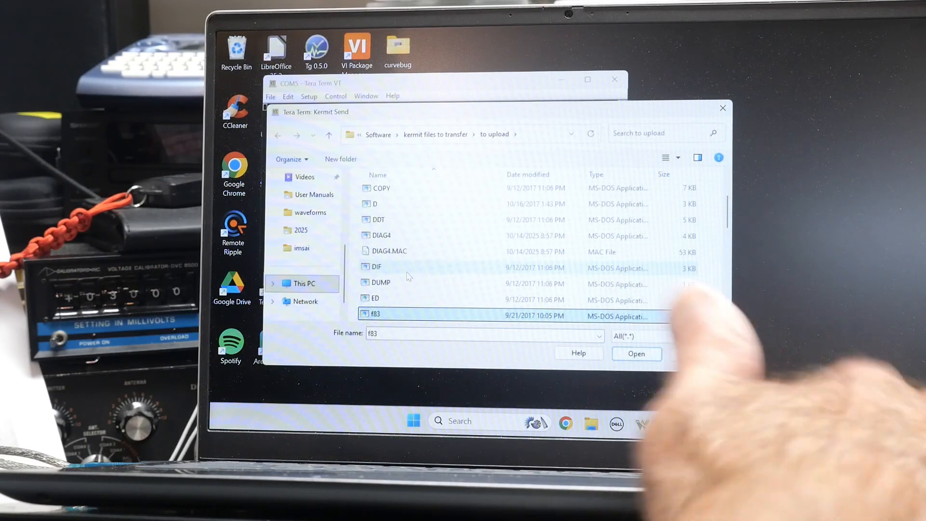
click(636, 353)
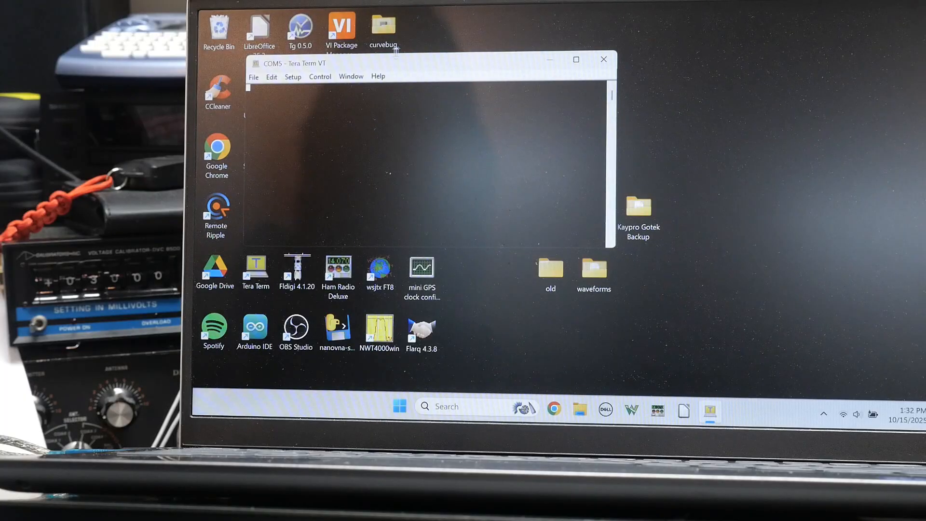
Start a Kermit send of ASM from the upload folder to the Kaypro
click(253, 77)
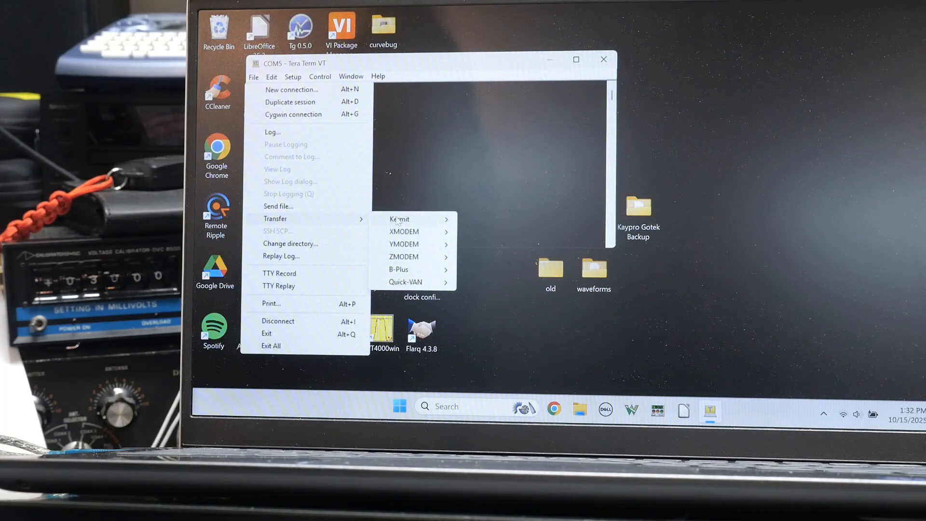
mouse_move(399, 219)
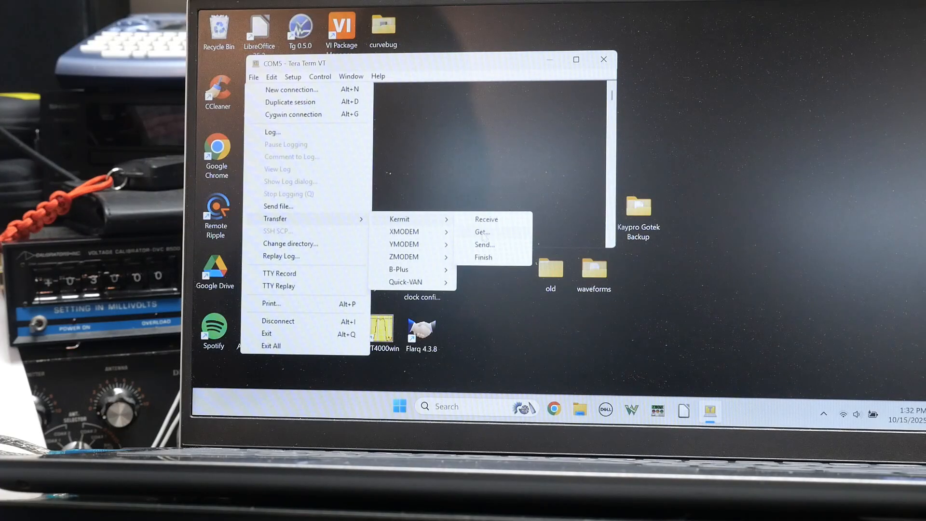
click(484, 244)
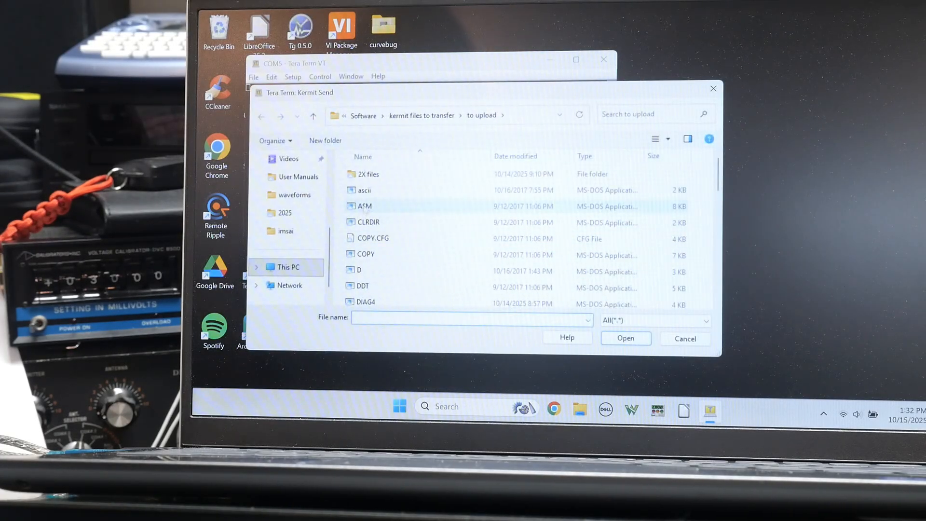
click(624, 338)
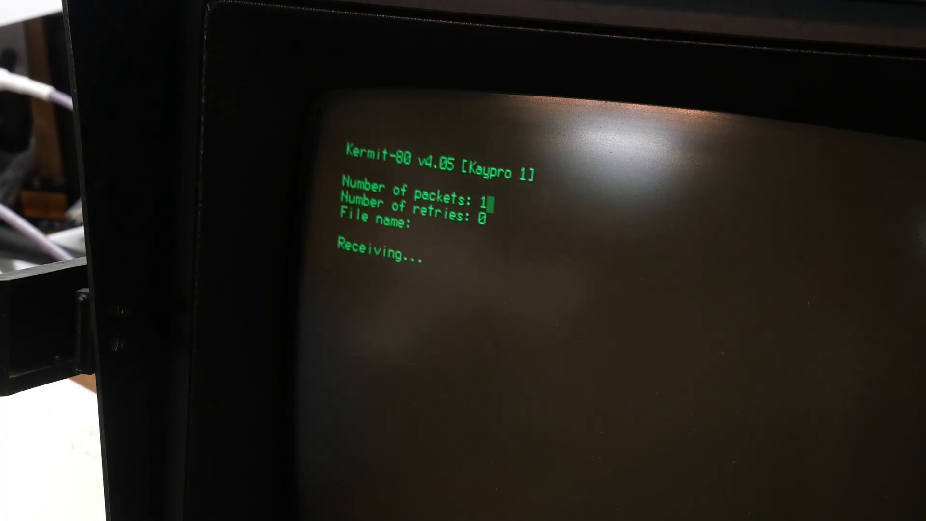
Receive ASM.COM in Kermit-80 until it reports Completed
text(ASM.COM)
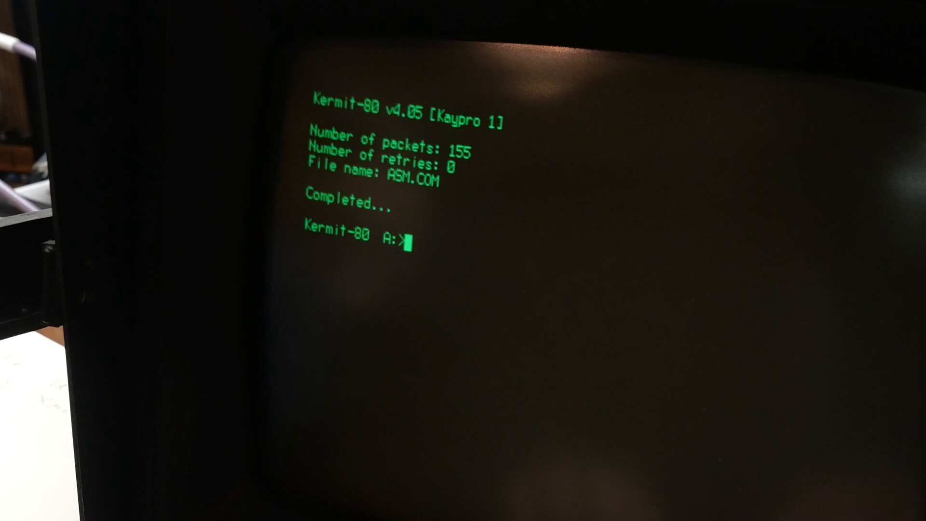
List Kermit-80 commands with ? and try a bare send, which is rejected as illegal
text(s)
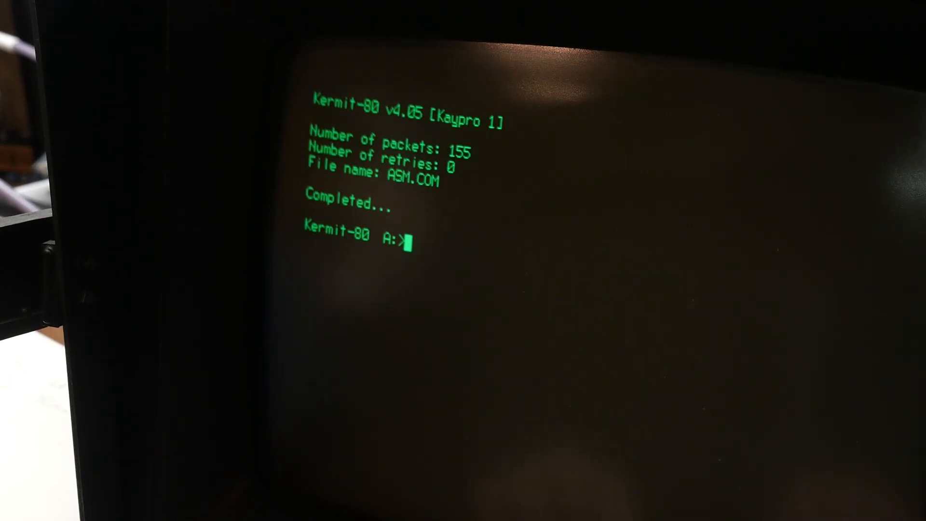
text(?)
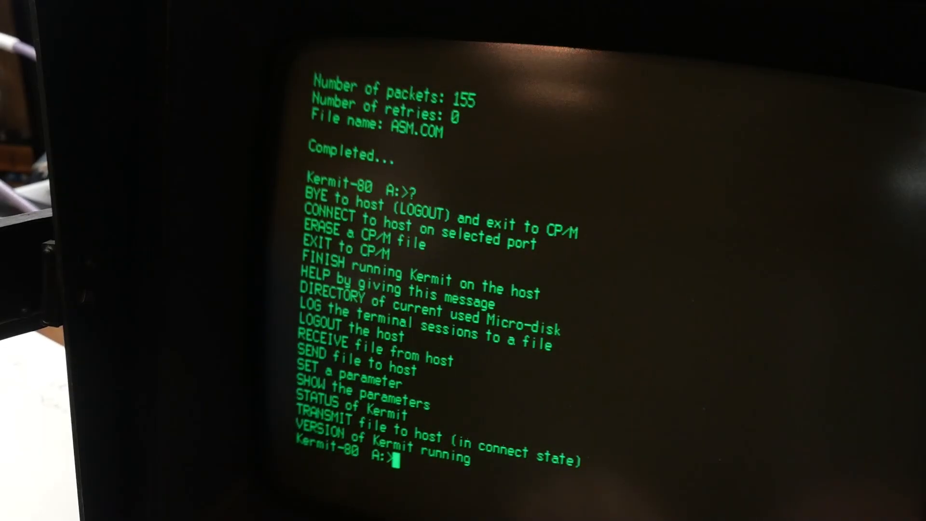
text(send)
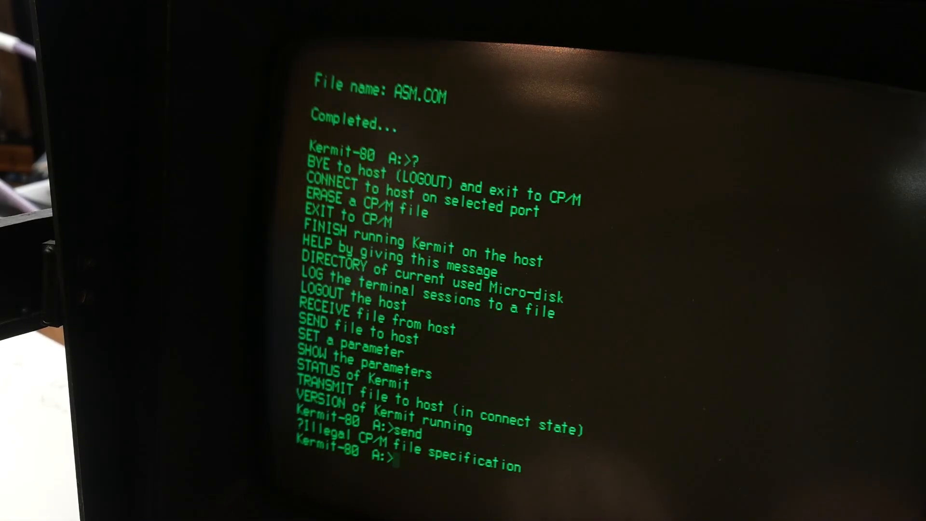
text(send)
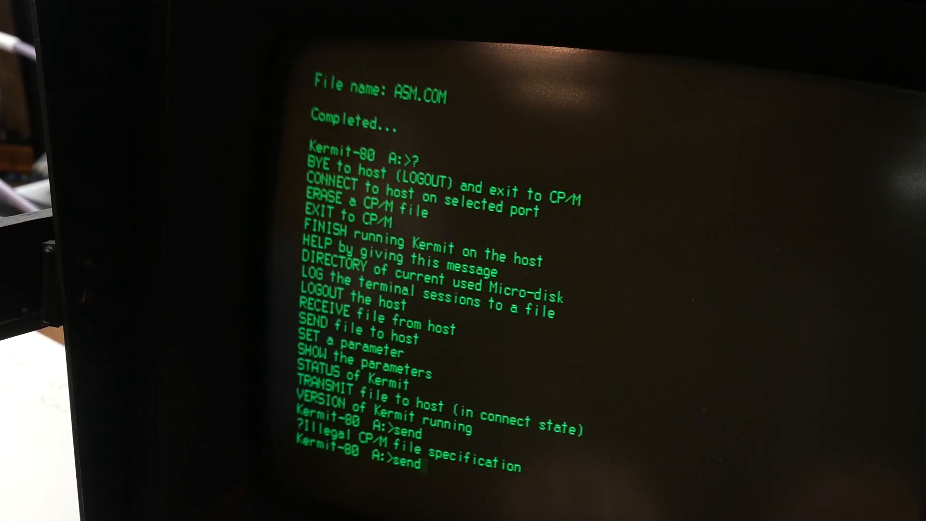
Enter the send command with d.com as the file to transmit to the PC
text(copy)
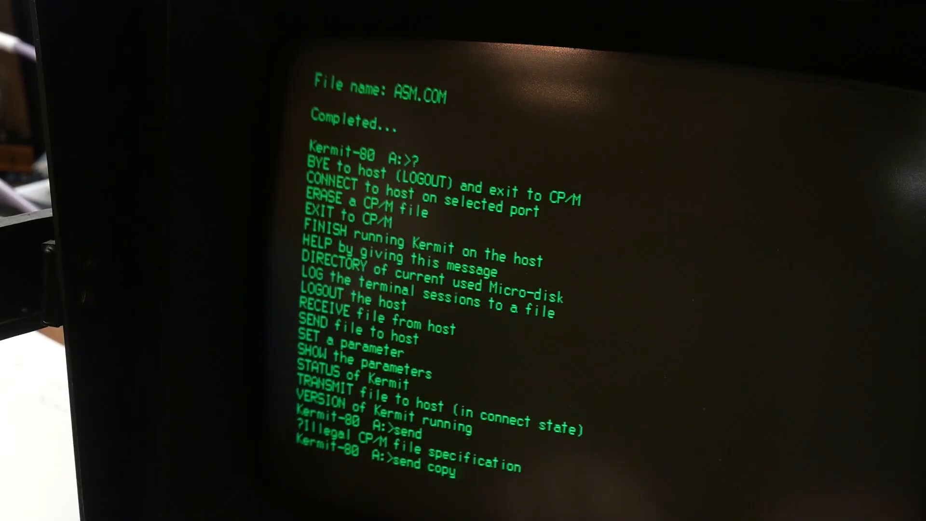
text(d.)
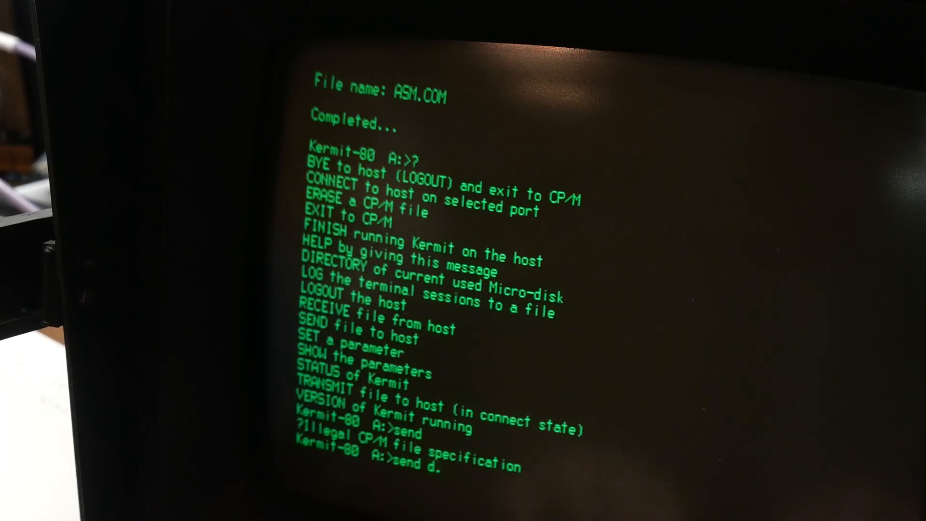
text(com)
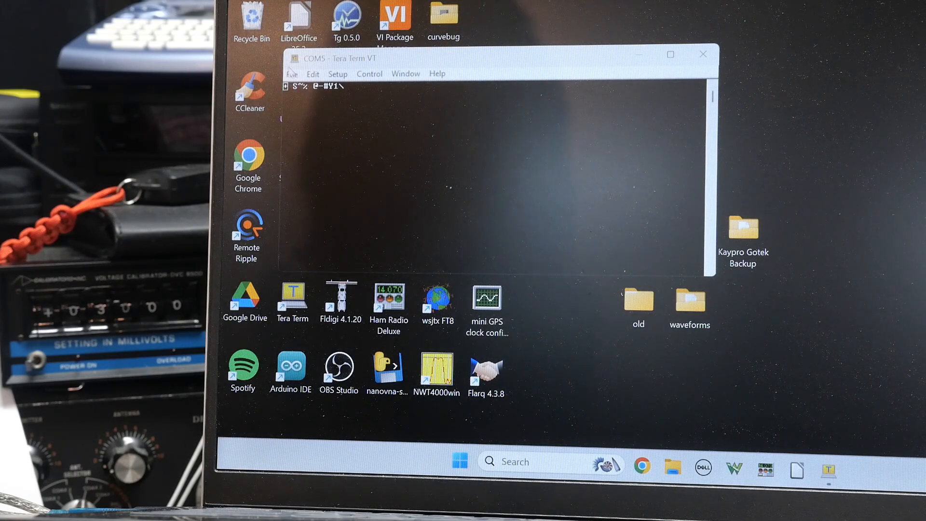
Receive D.COM on the PC via File > Transfer > Kermit > Receive until Kermit-80 reports Completed
click(291, 74)
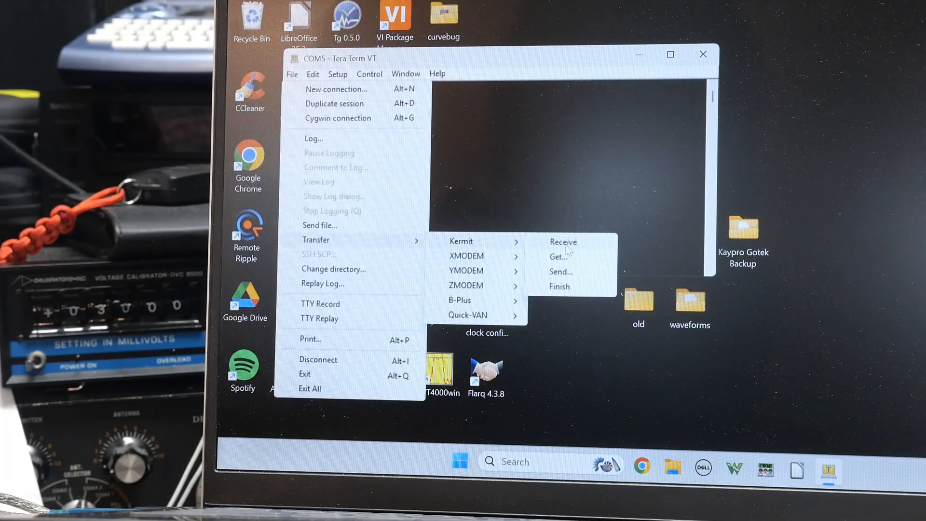
click(562, 241)
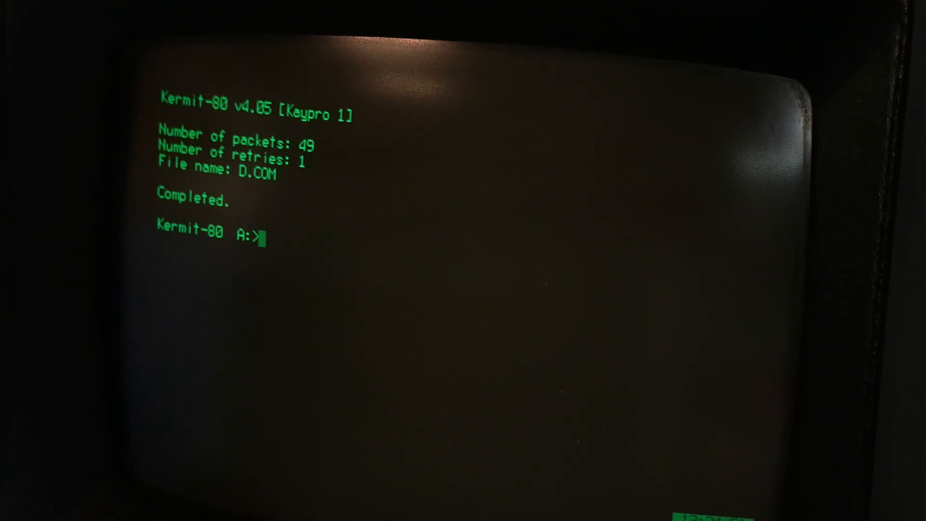
text(e)
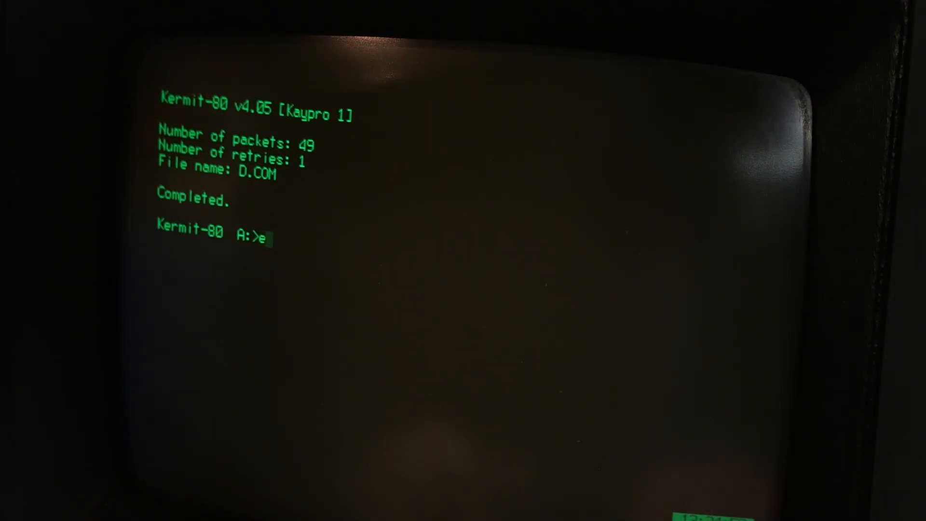